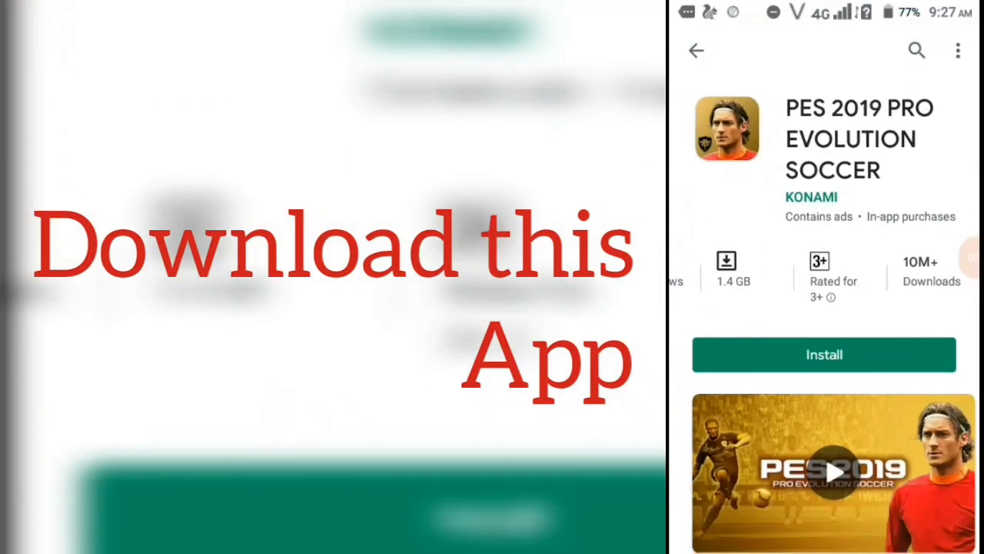
Search the Play Store for 'panda game', bringing up suggestions like panda game booster.
{"action": "left_click", "coordinate": [695, 49]}
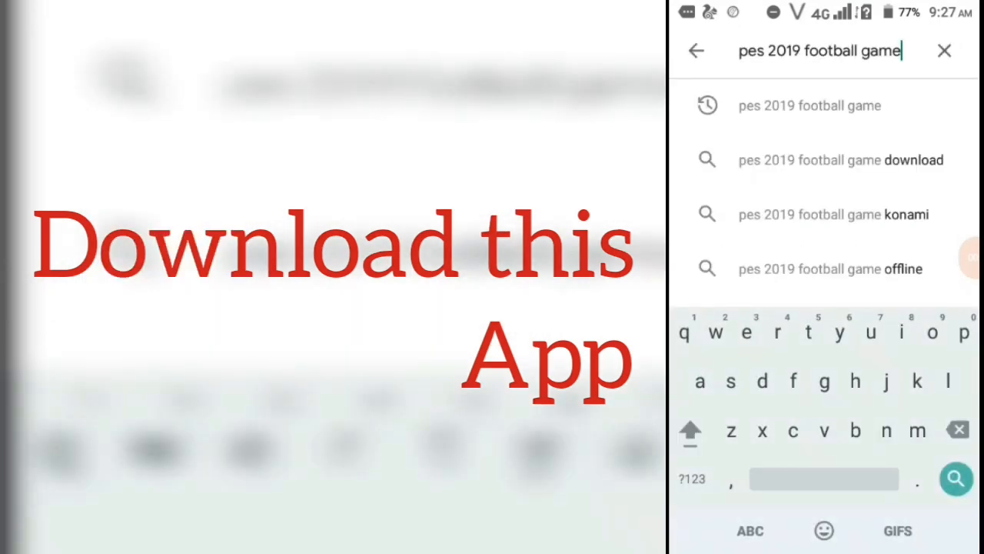
{"action": "type", "text": "pan"}
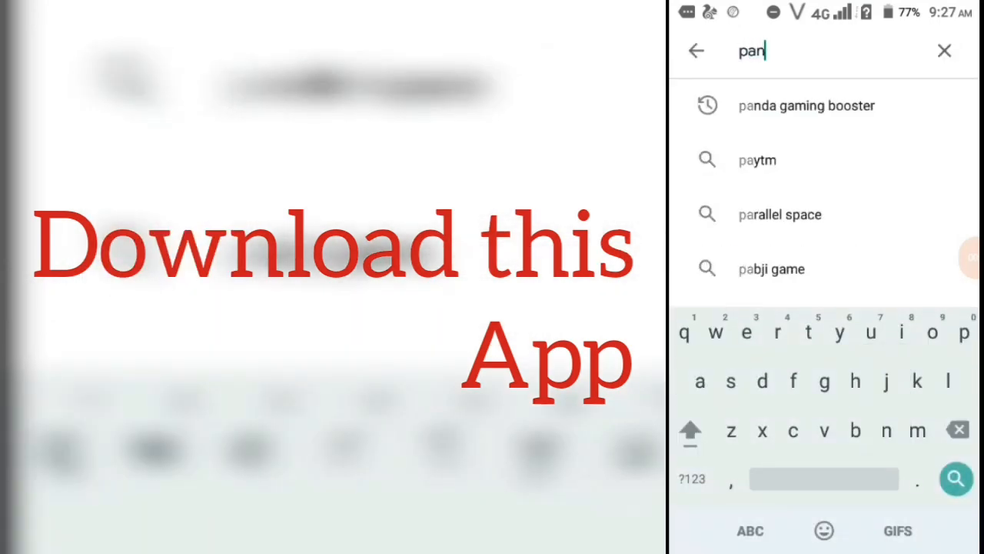
{"action": "type", "text": "da"}
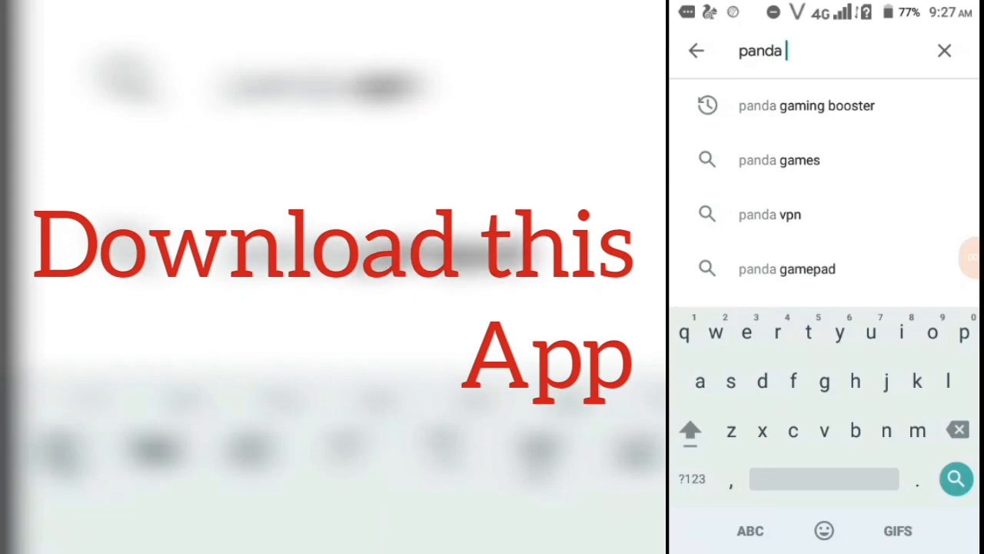
{"action": "type", "text": "game"}
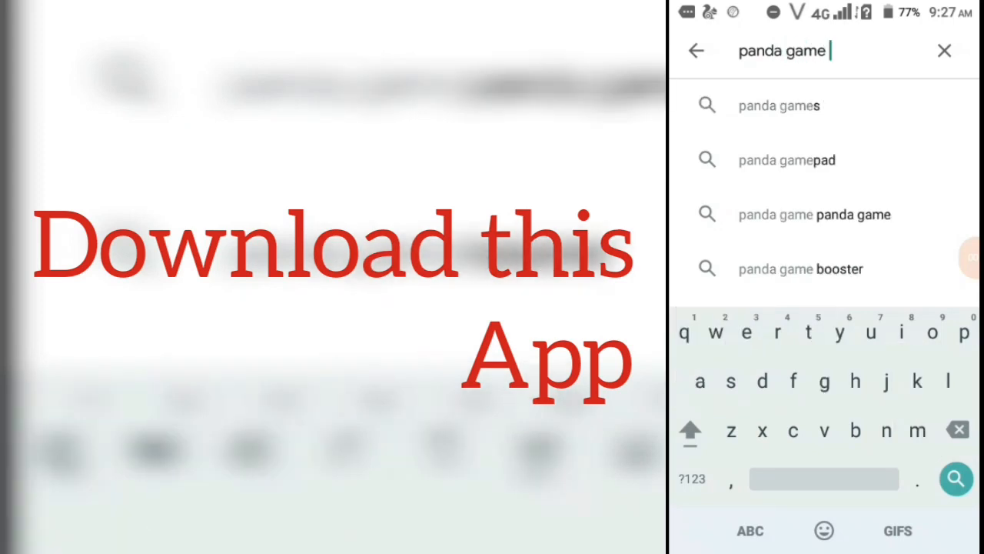
Choose the panda game booster suggestion and launch the installed Panda Game Booster app.
{"action": "left_click", "coordinate": [957, 479]}
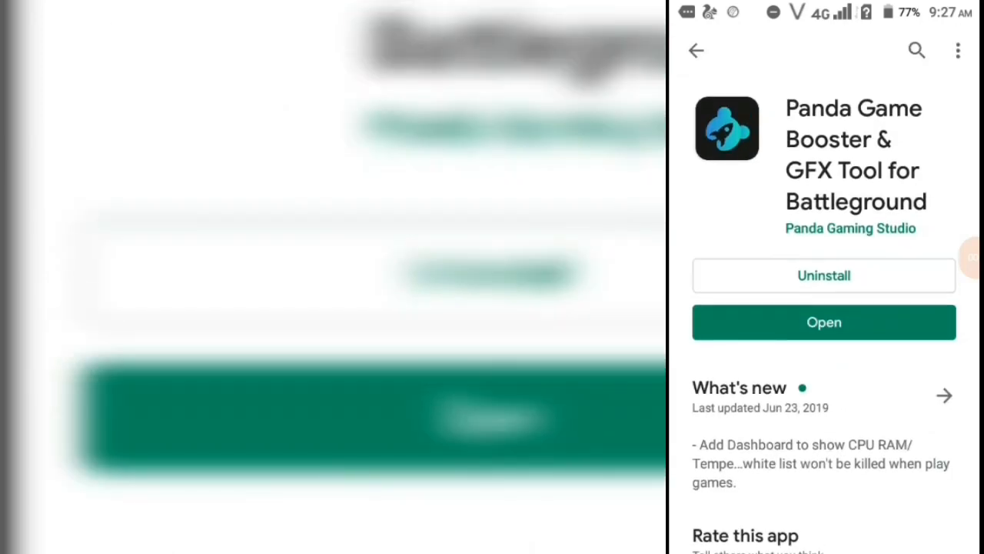
{"action": "left_click", "coordinate": [824, 321]}
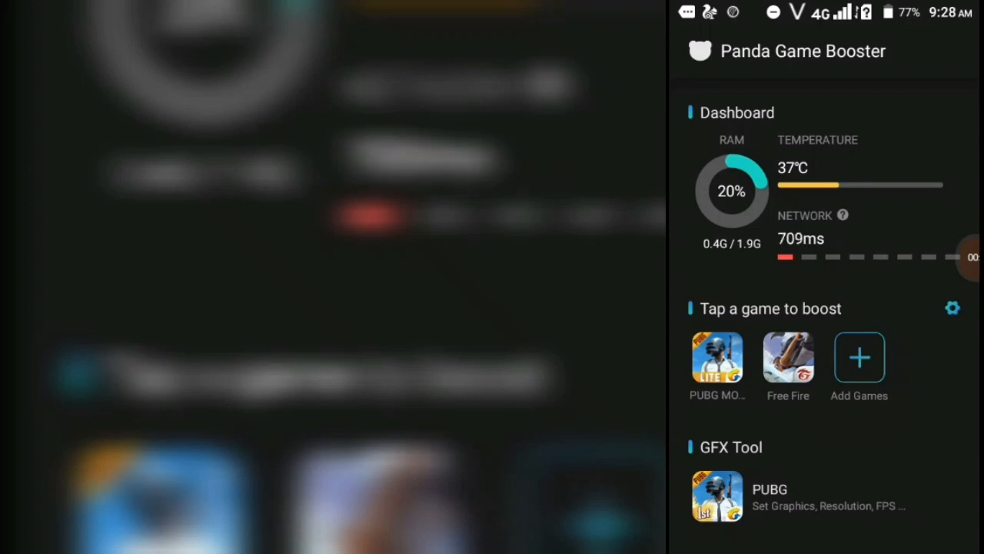
{"action": "left_click", "coordinate": [952, 308]}
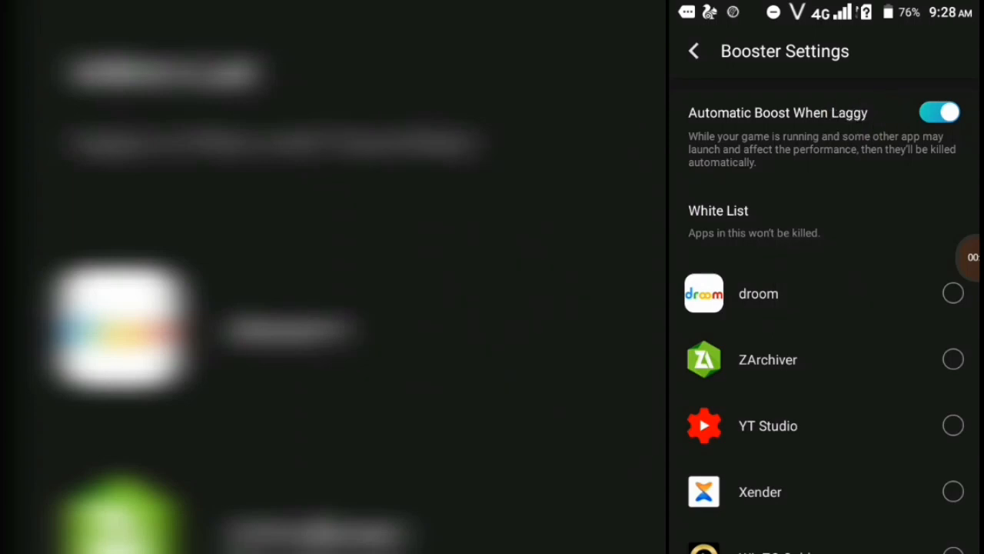
{"action": "left_click", "coordinate": [692, 50]}
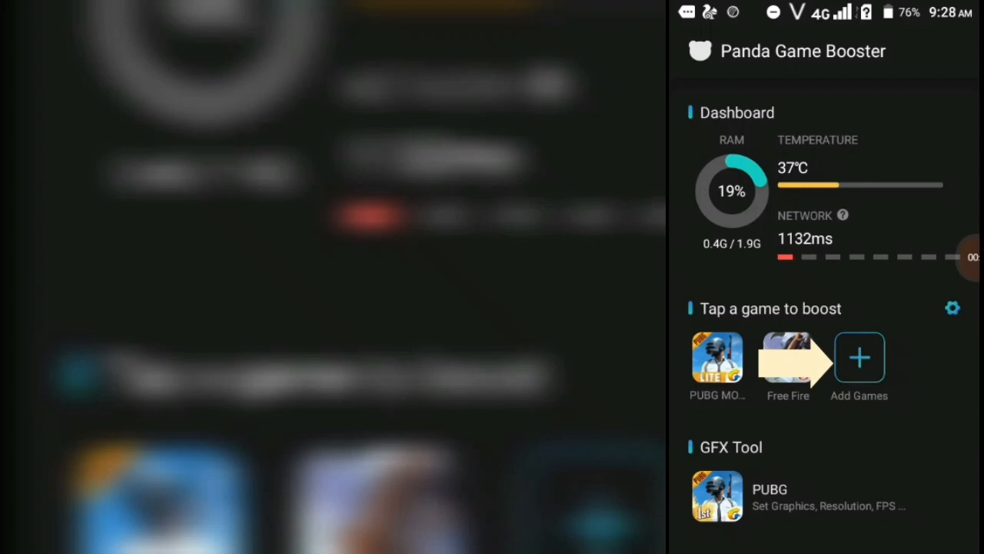
Browse the Add Games list of installed apps without adding any, then return toward the dashboard.
{"action": "left_click", "coordinate": [858, 357]}
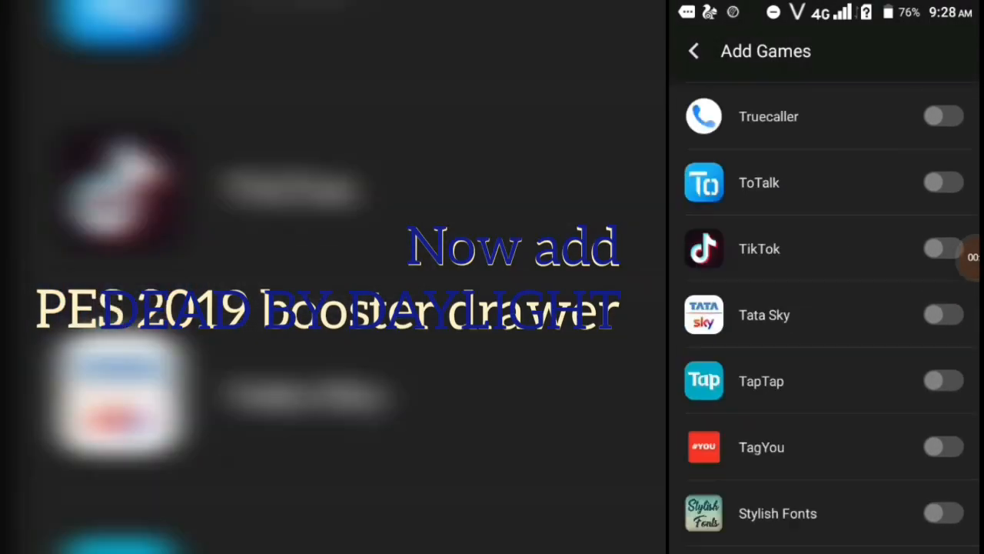
{"action": "scroll", "scroll_direction": "up", "scroll_amount": 3}
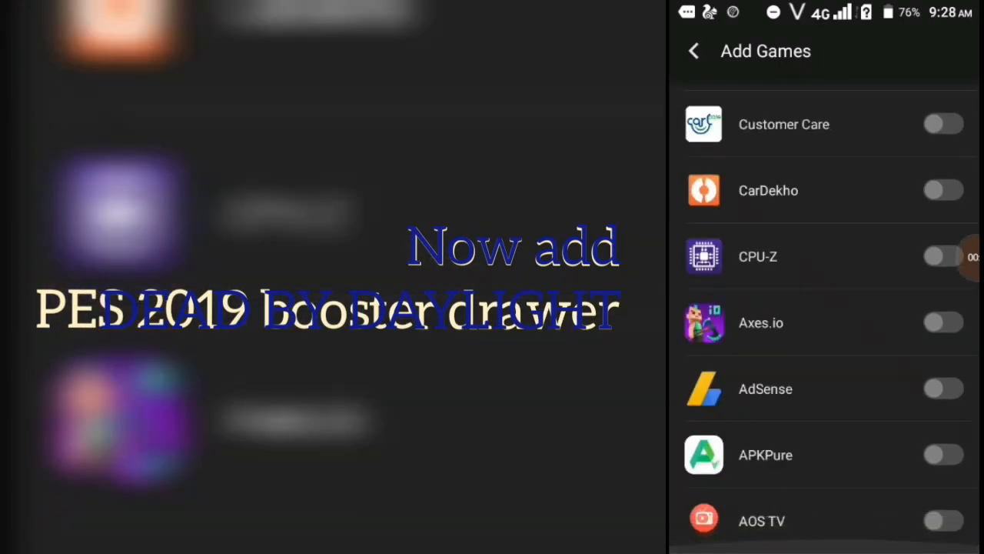
{"action": "left_click", "coordinate": [692, 51]}
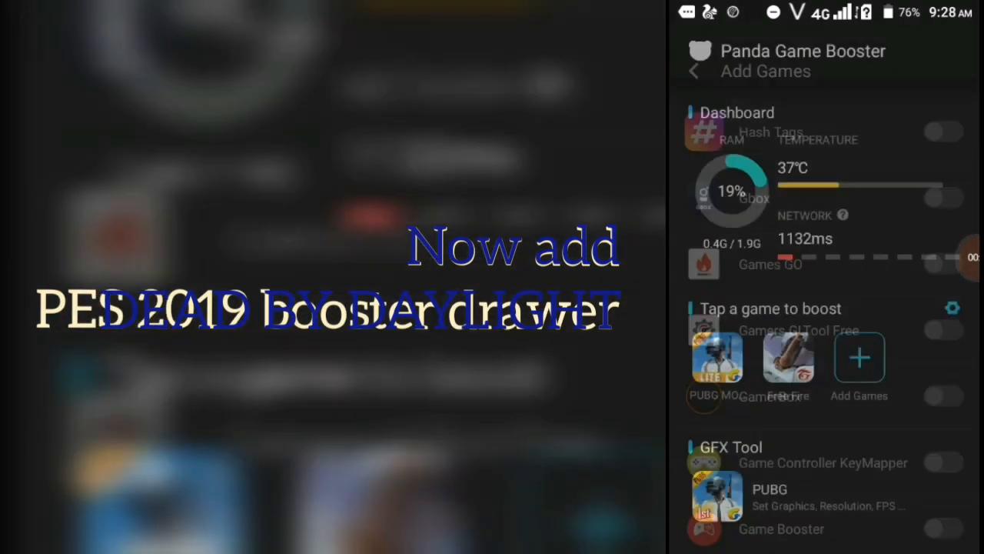